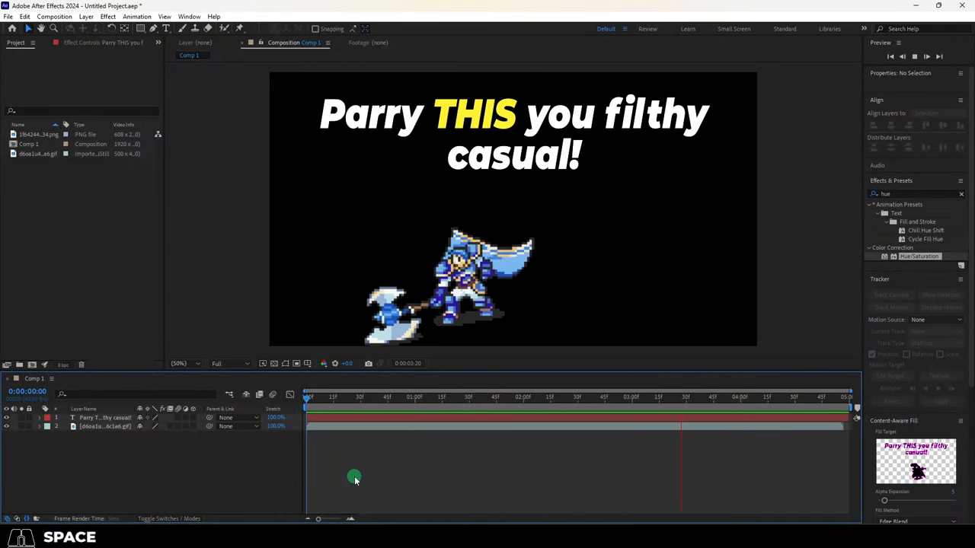
# - Pre-compose the caption text and knight sprite layers into a comp named ParryThis
pyautogui.click(105, 417)
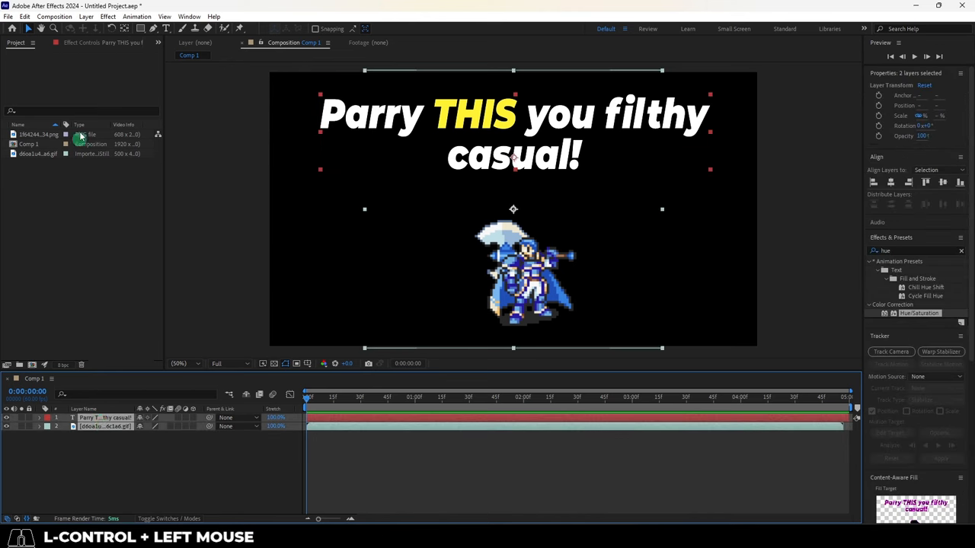
pyautogui.click(85, 15)
pyautogui.write('ParryT')
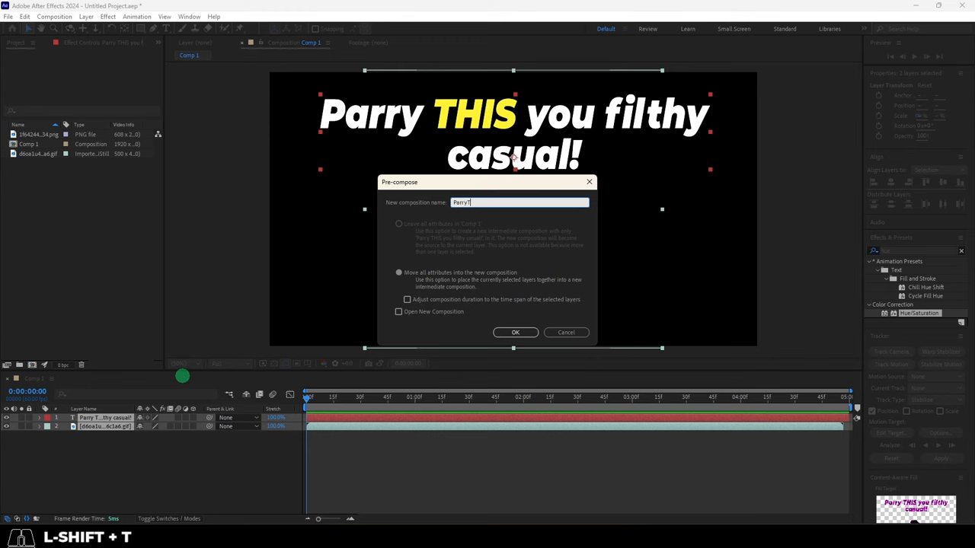
pyautogui.click(515, 332)
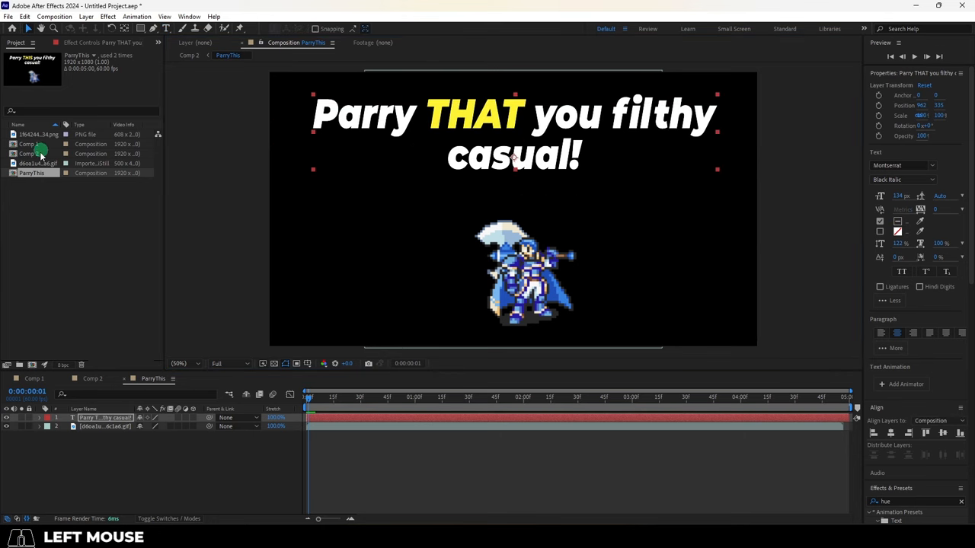
# - Preview Comp 2 with ParryThis layered over the forest-and-mountain landscape background
pyautogui.press('space')
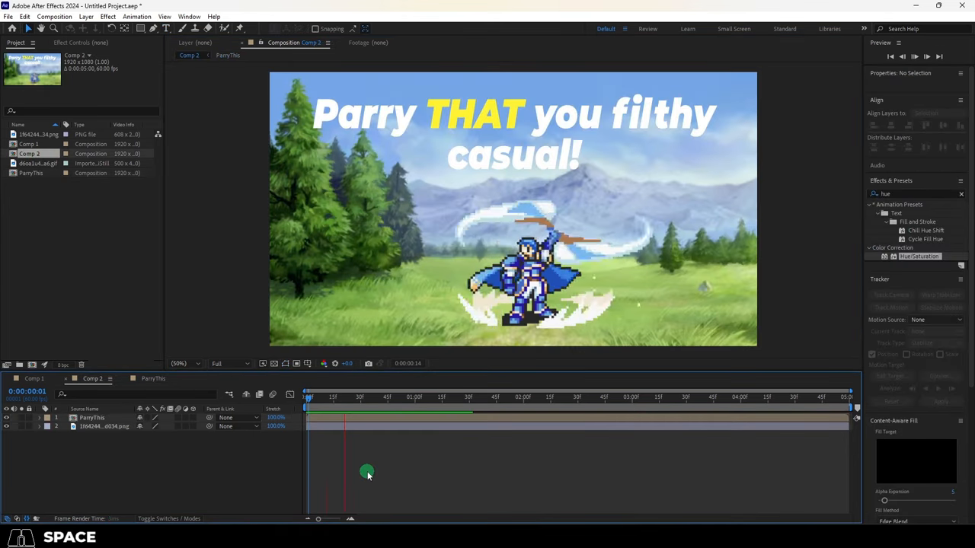